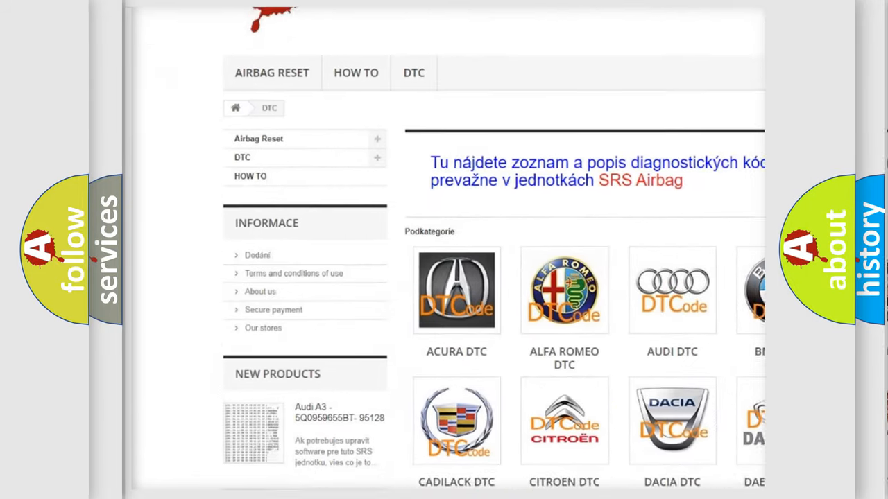
{"action": "scroll", "scroll_direction": "down", "scroll_amount": 3}
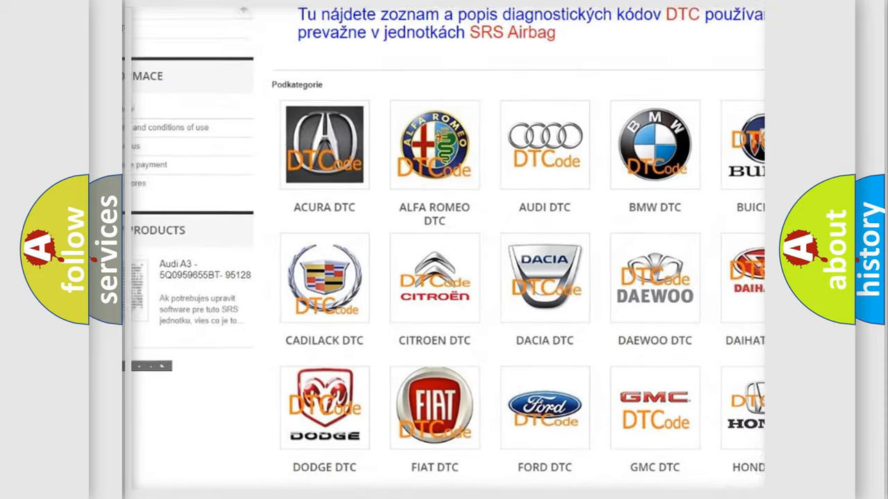
{"action": "scroll", "scroll_direction": "down", "scroll_amount": 3}
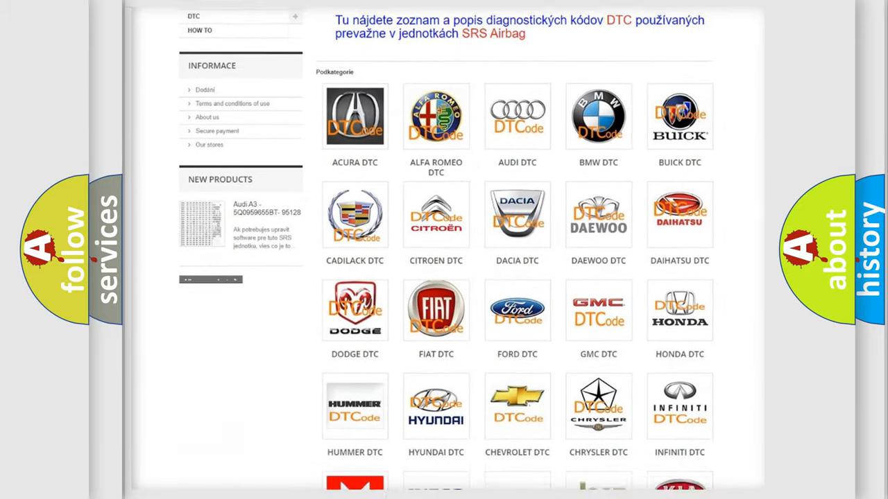
{"action": "scroll", "scroll_direction": "down", "scroll_amount": 3}
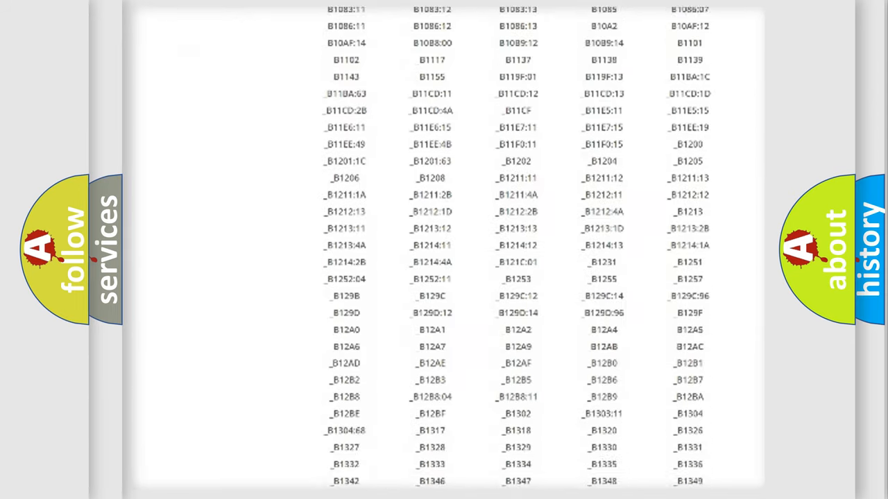
{"action": "scroll", "scroll_direction": "down", "scroll_amount": 3}
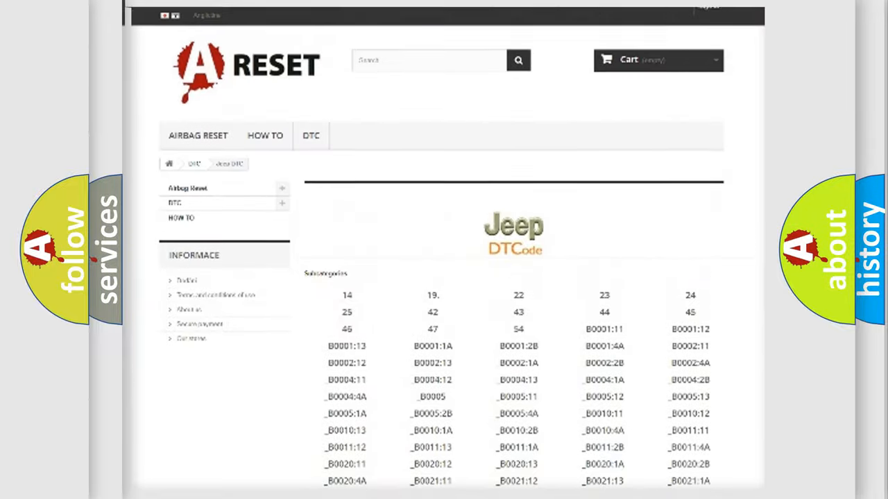
{"action": "scroll", "scroll_direction": "up", "scroll_amount": 3}
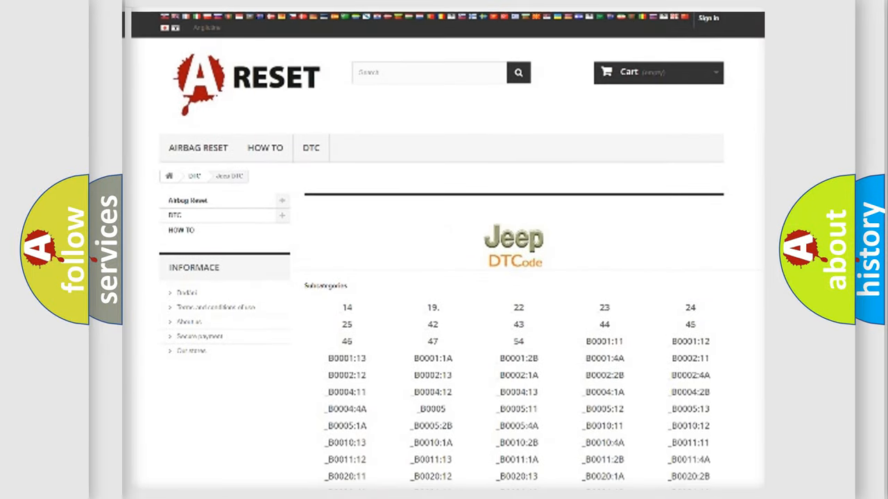